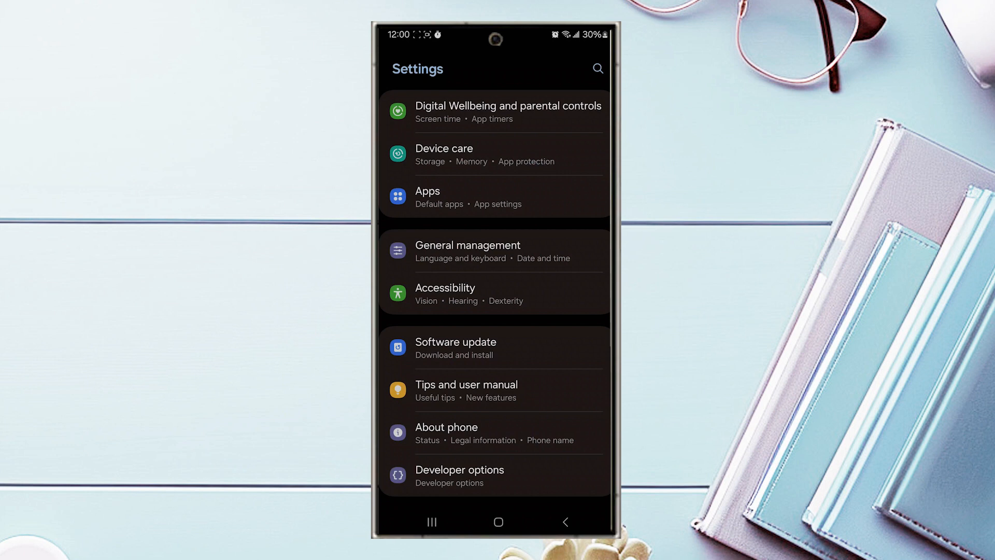
Step: Reach the Date and time page through General management
left_click(467, 251)
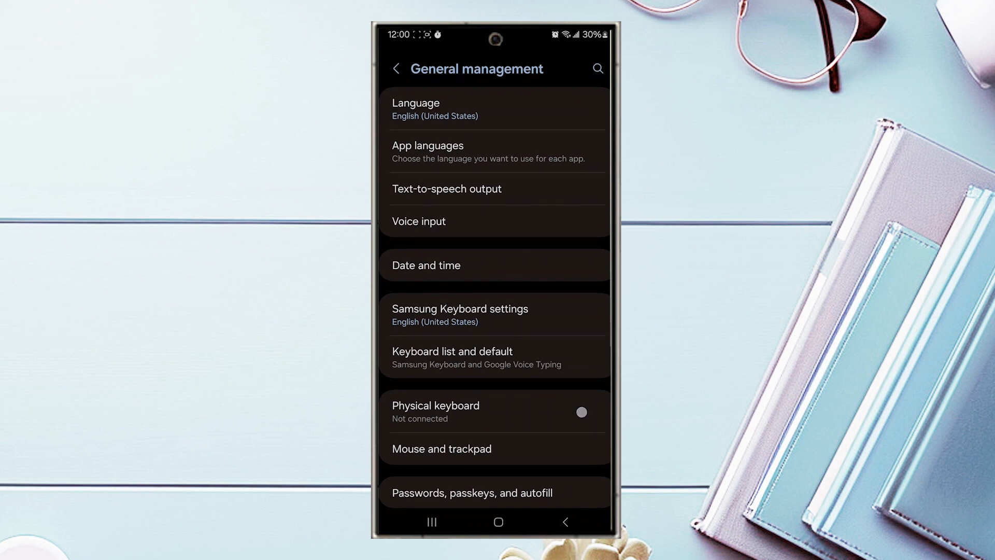
scroll("down", 3)
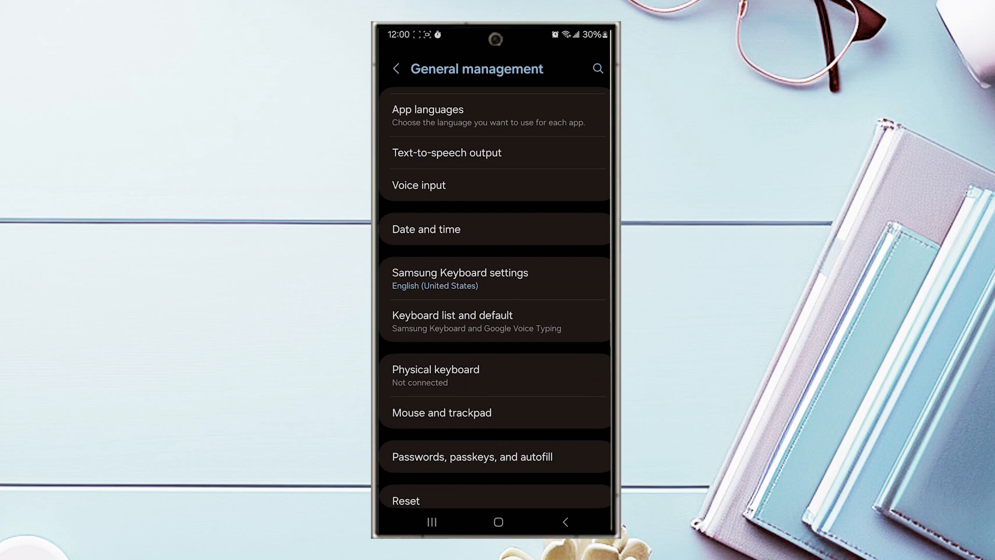
left_click(425, 229)
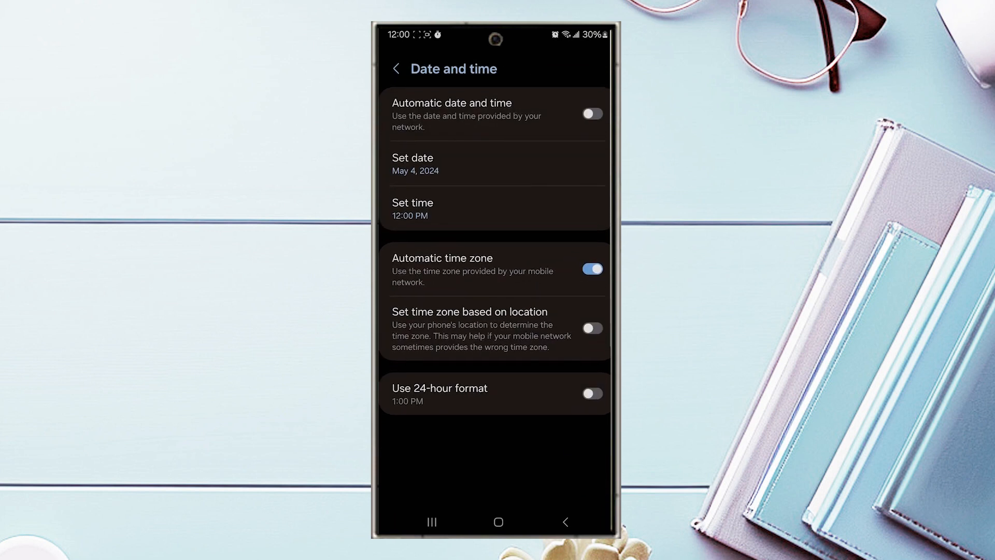
Step: Turn on Use 24-hour format so the clock reads 12:00 instead of 12:00 PM
left_click(590, 394)
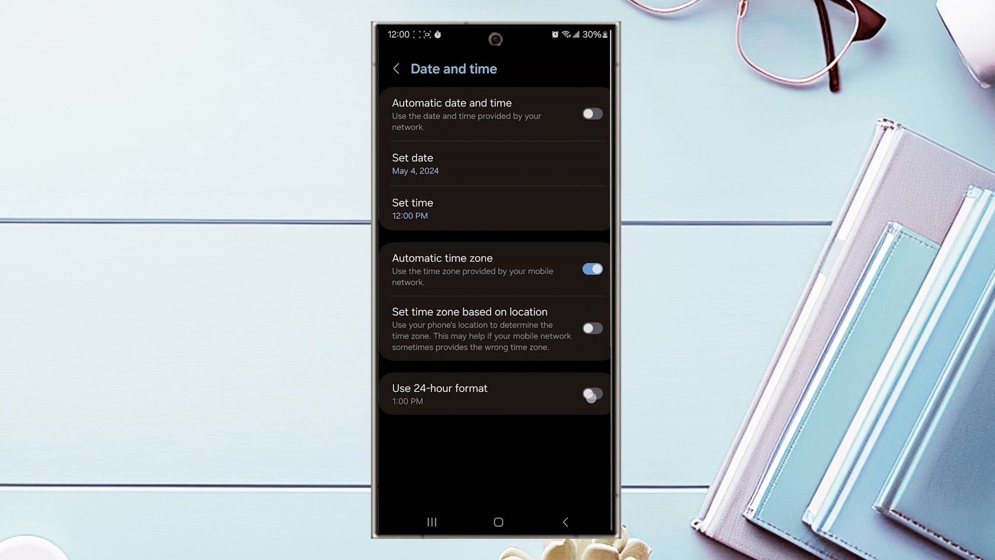
left_click(590, 394)
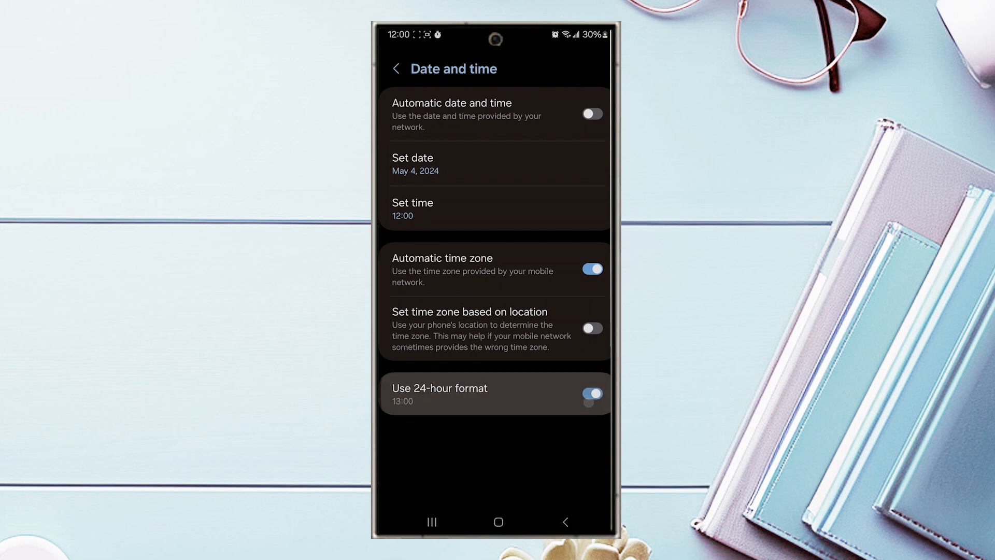